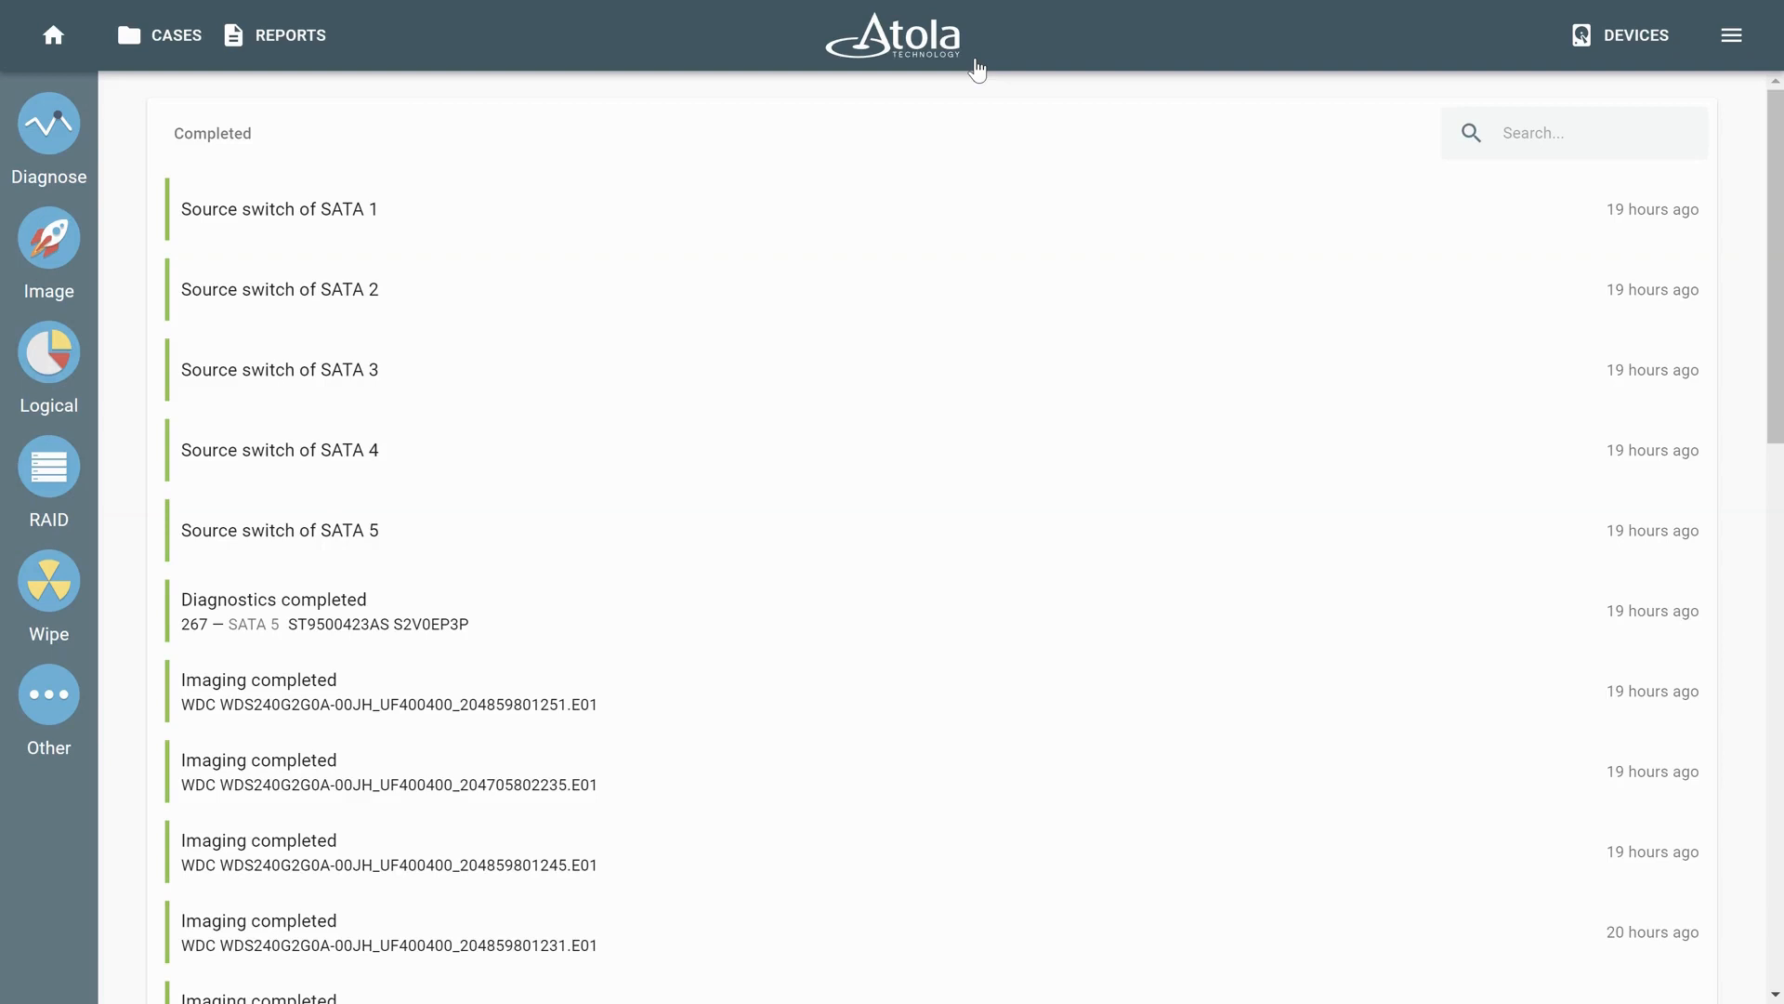
mouse_move(438, 229)
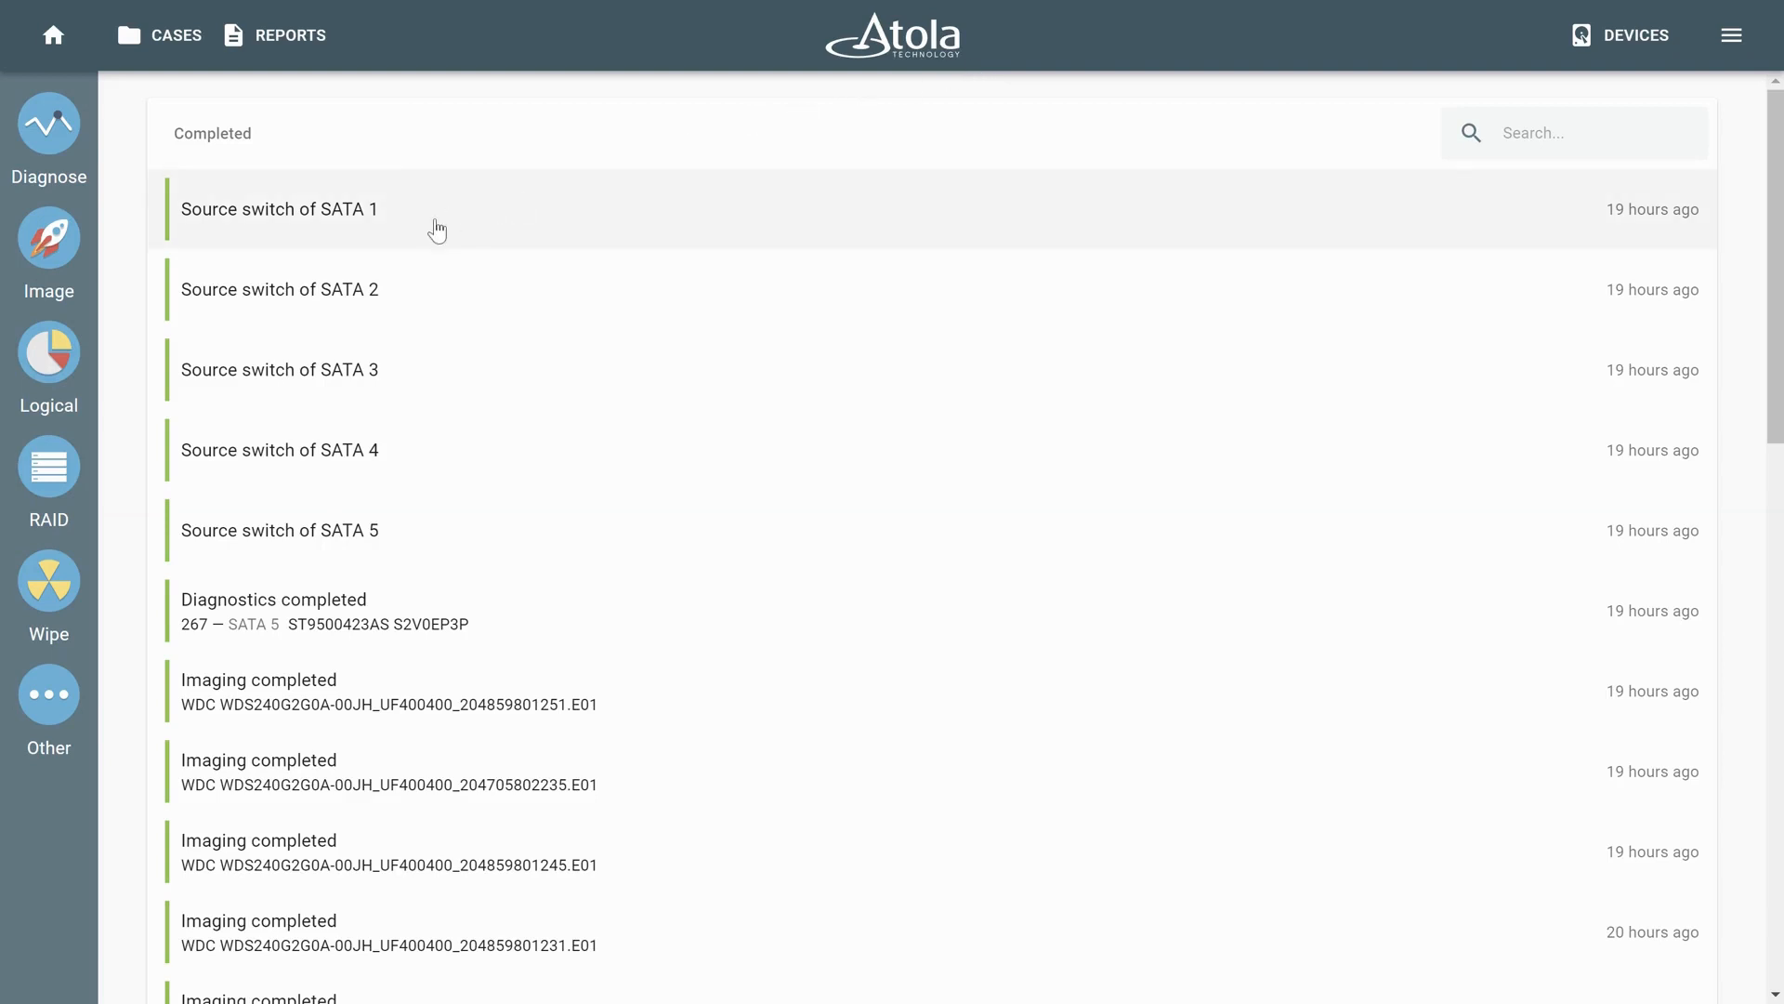
mouse_move(128, 477)
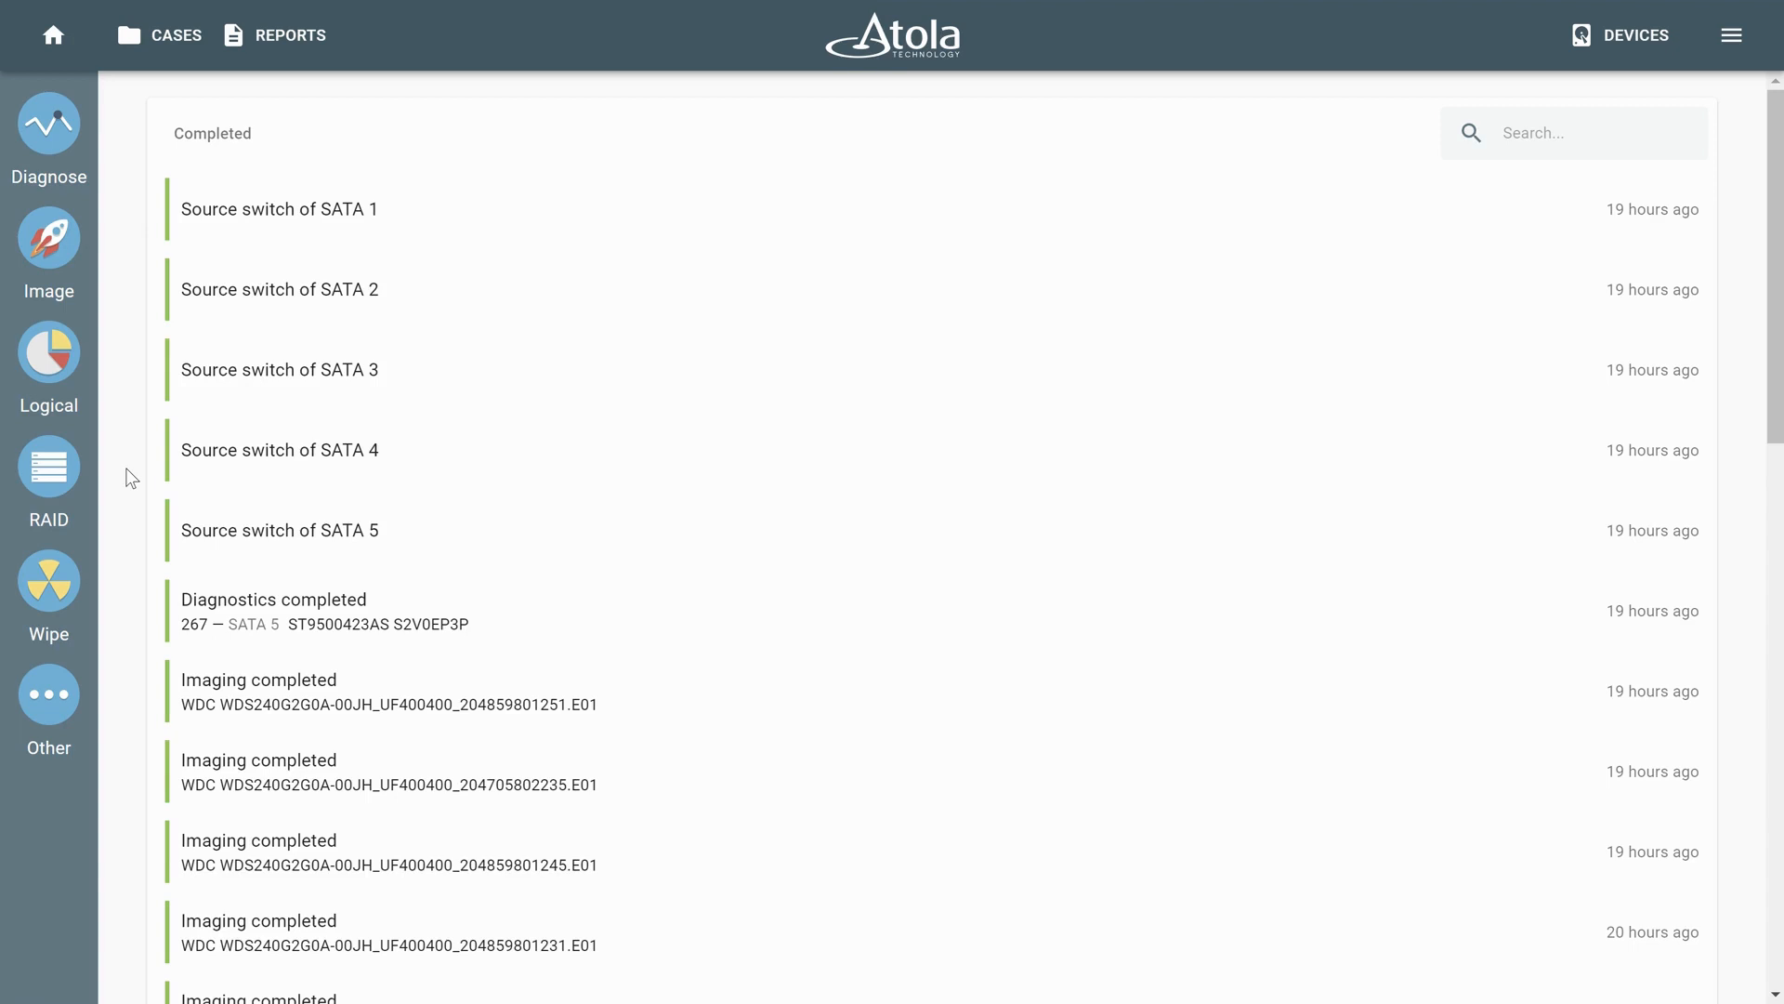
mouse_move(49, 467)
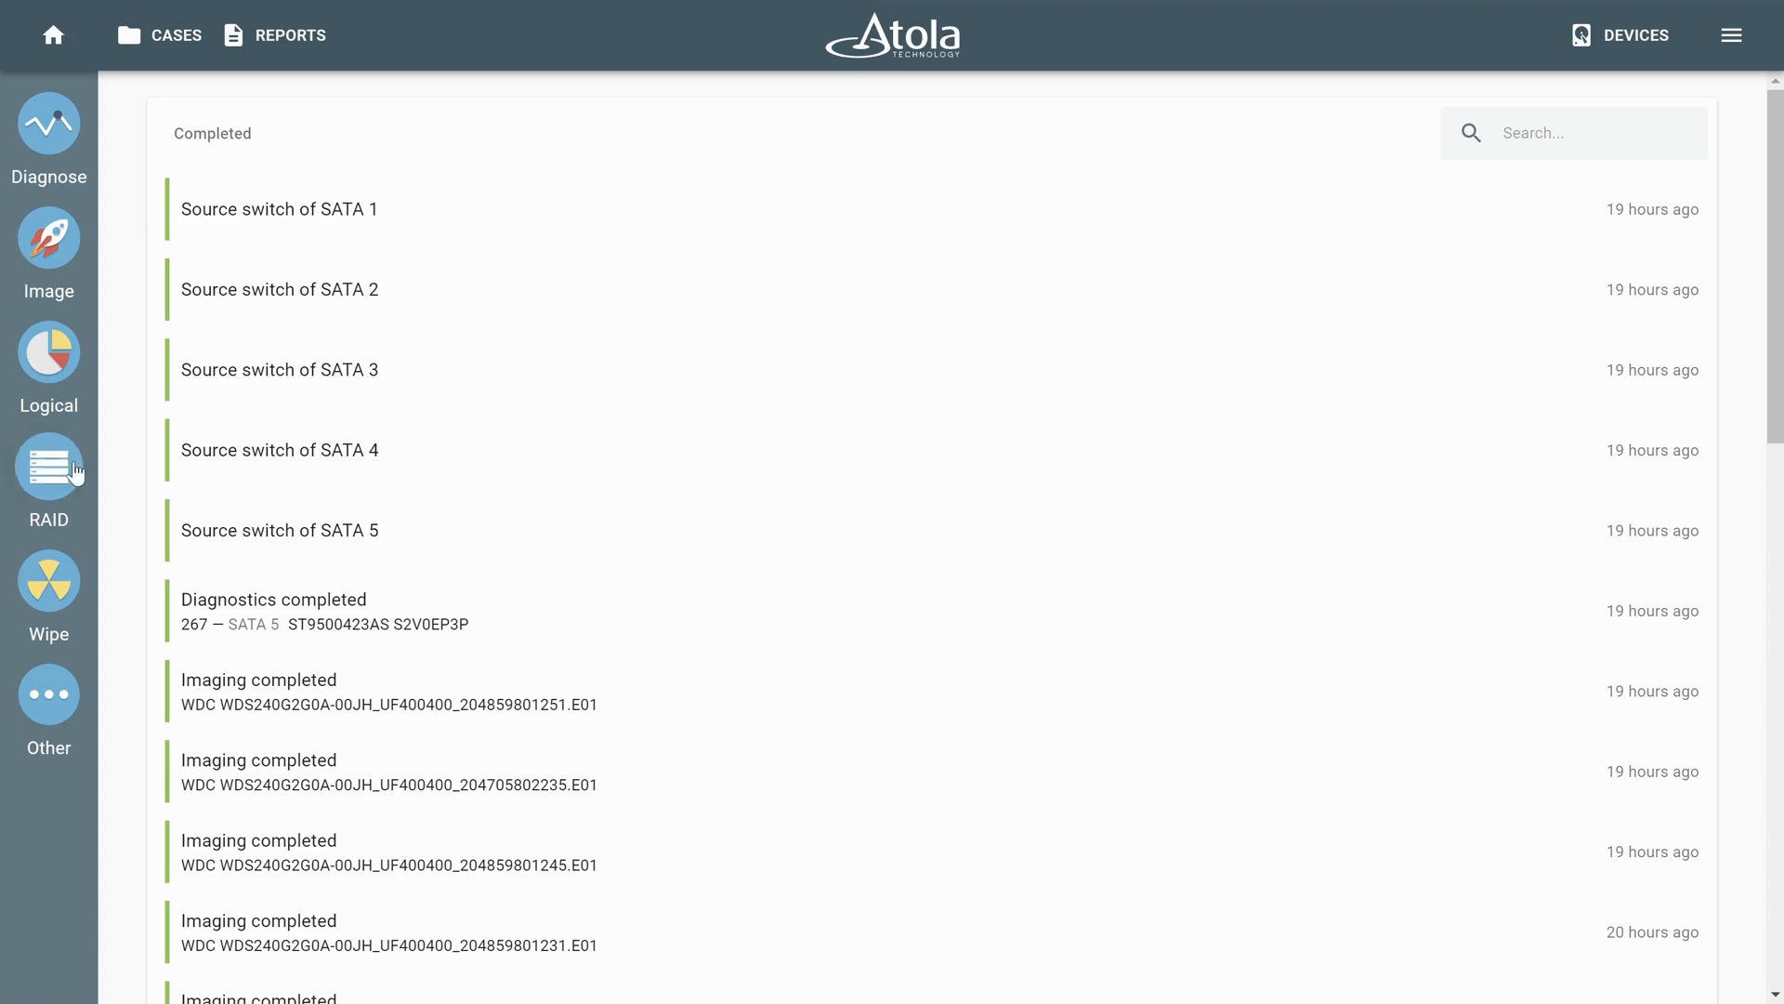
- Start RAID assembly with SATA drives 1–5 and let autodetection analyze them
click(48, 467)
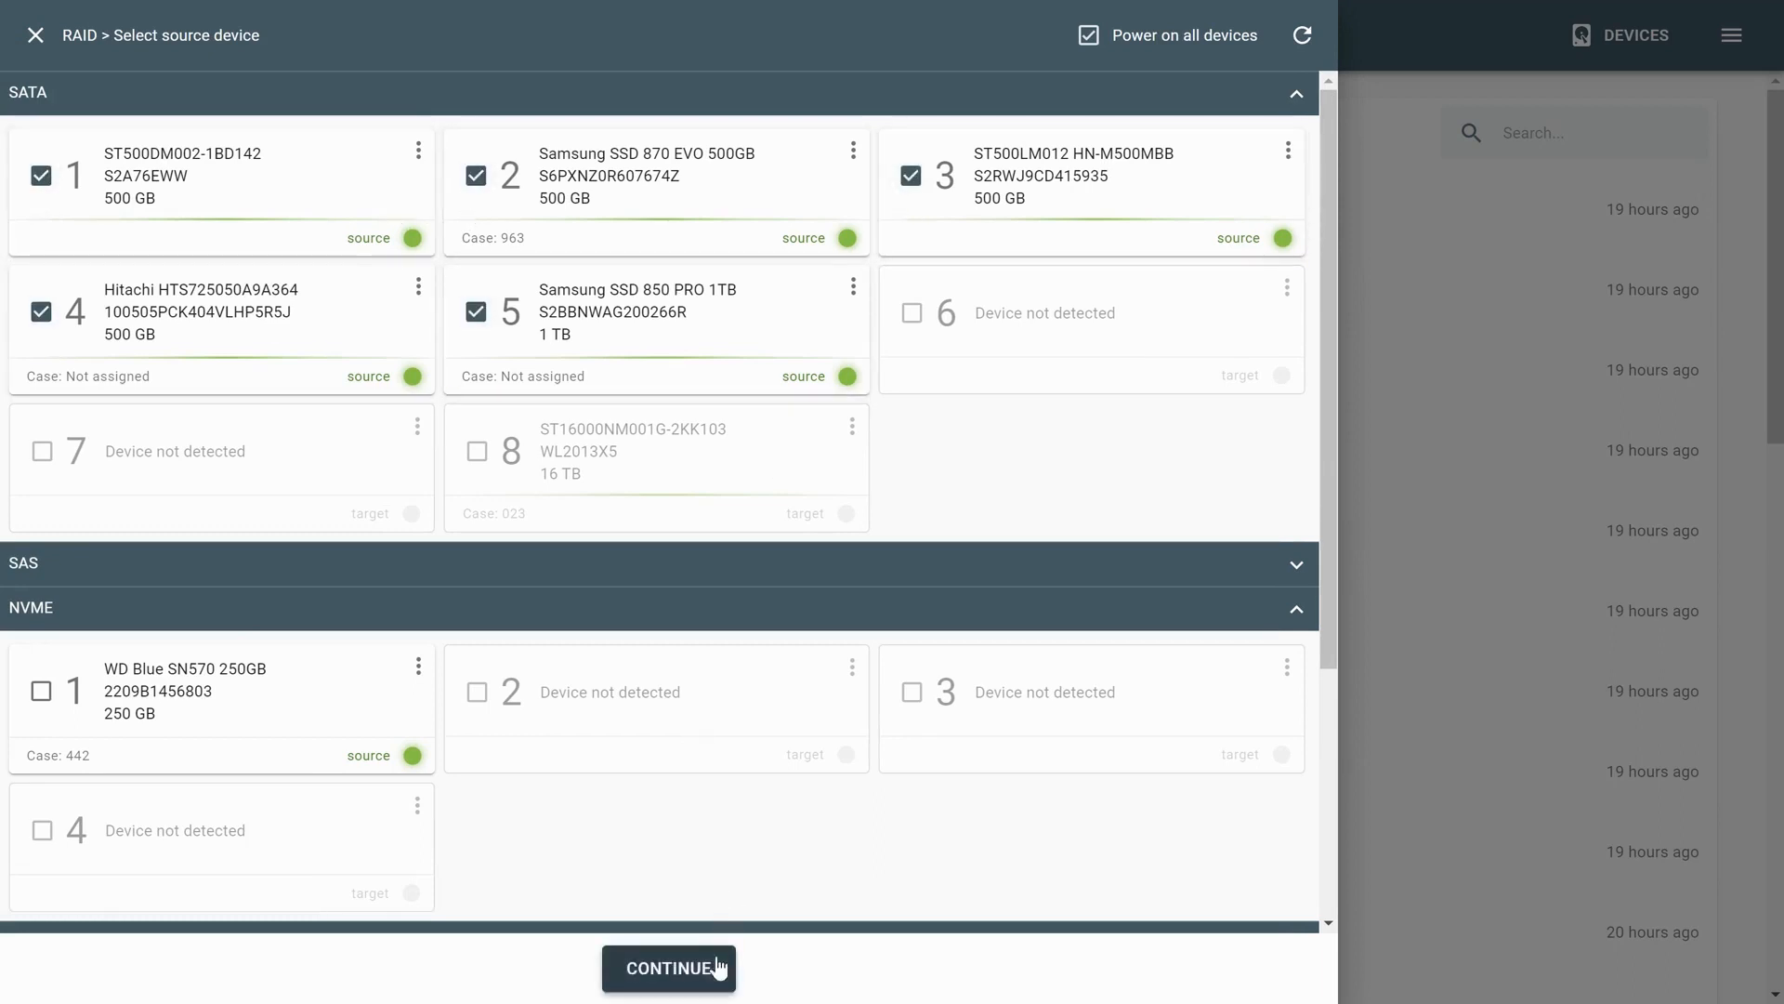
click(669, 968)
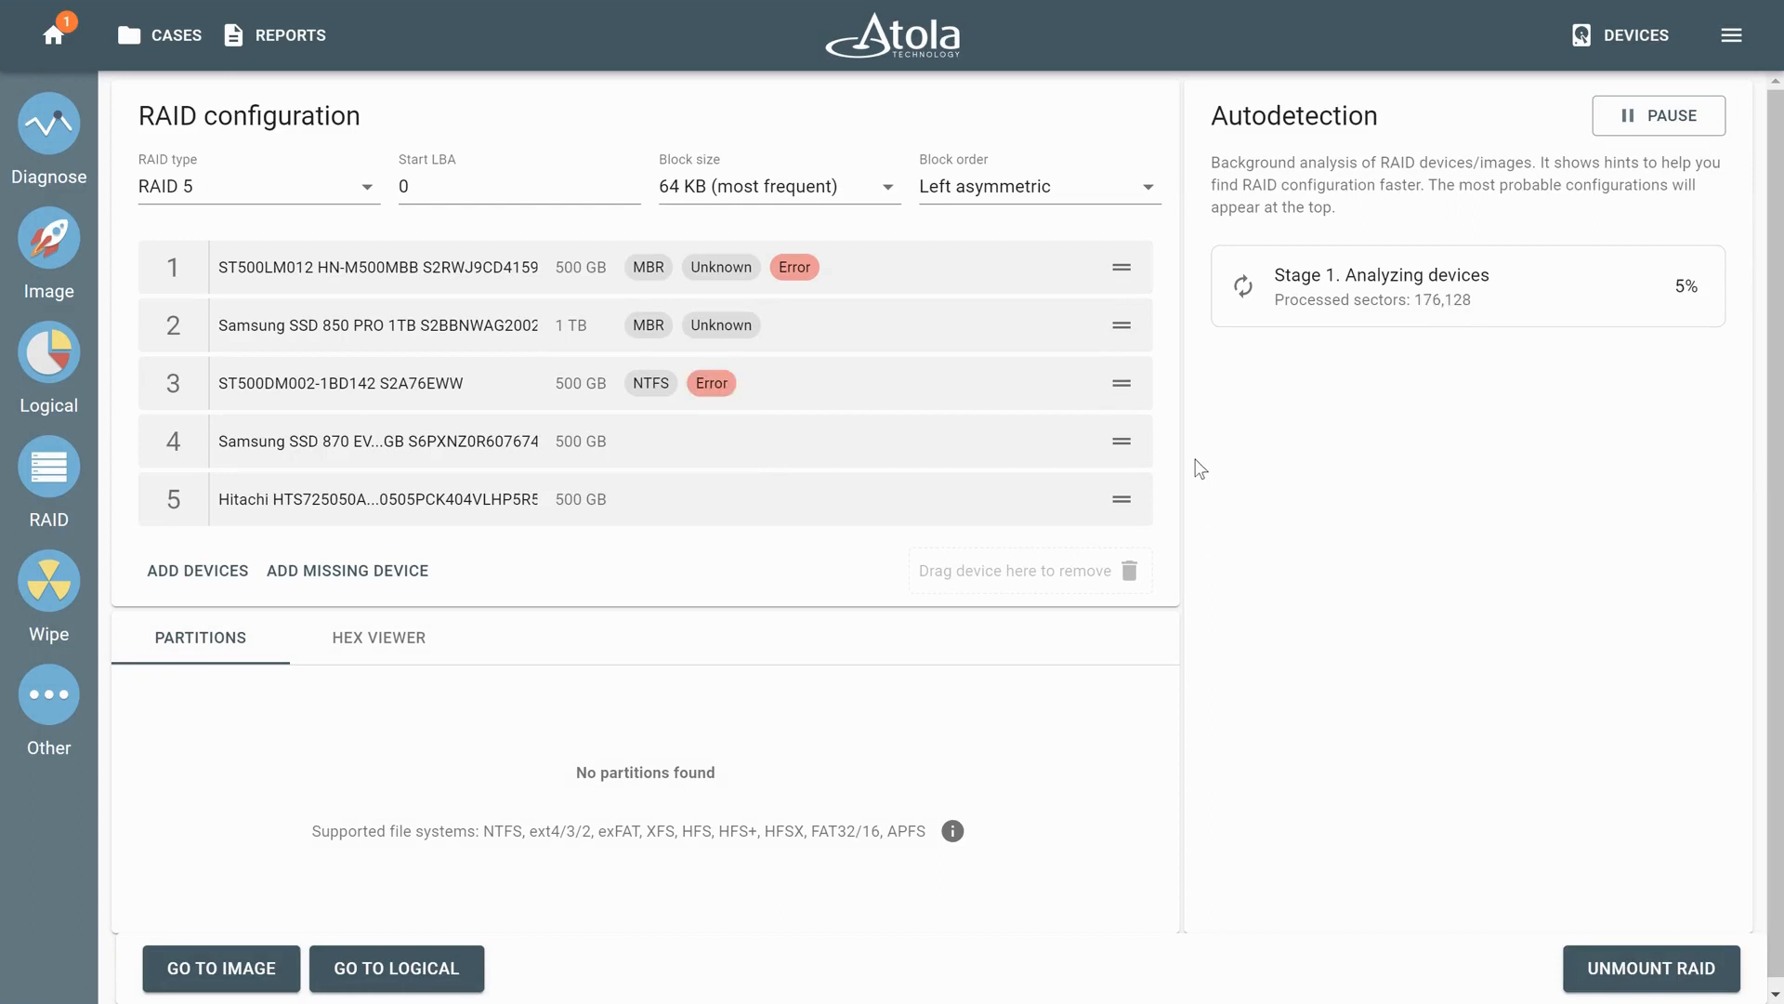
mouse_move(831, 270)
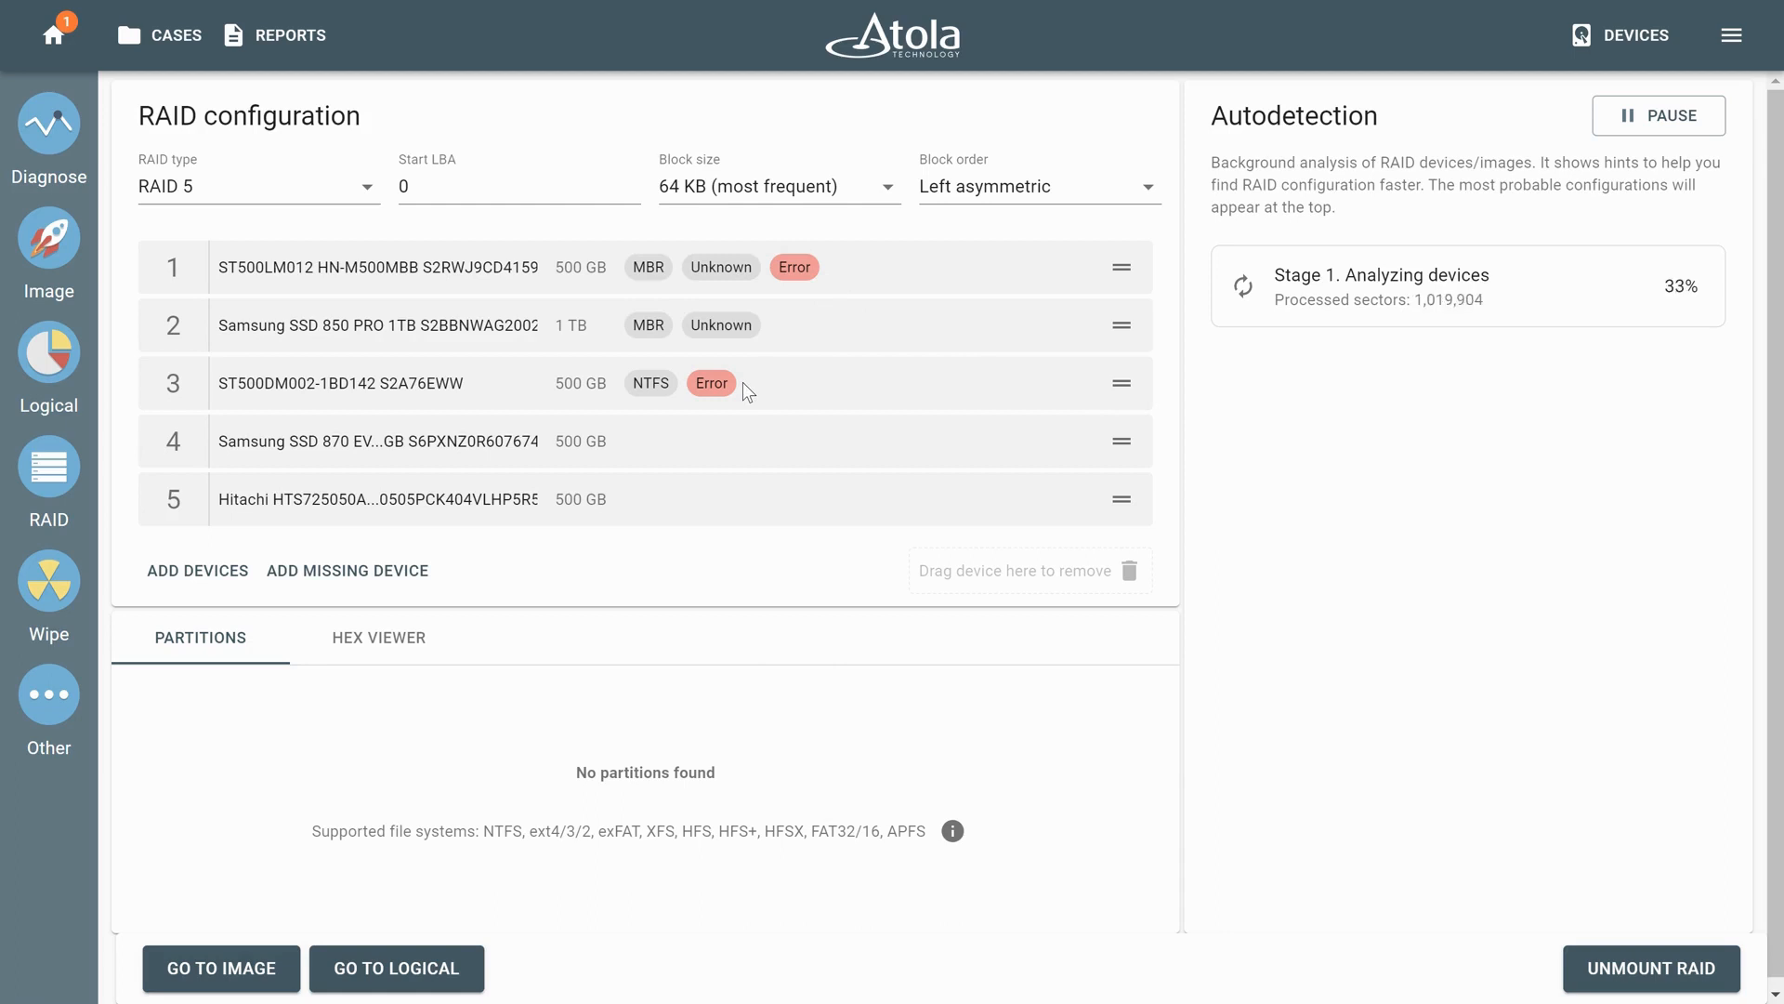
mouse_move(710, 382)
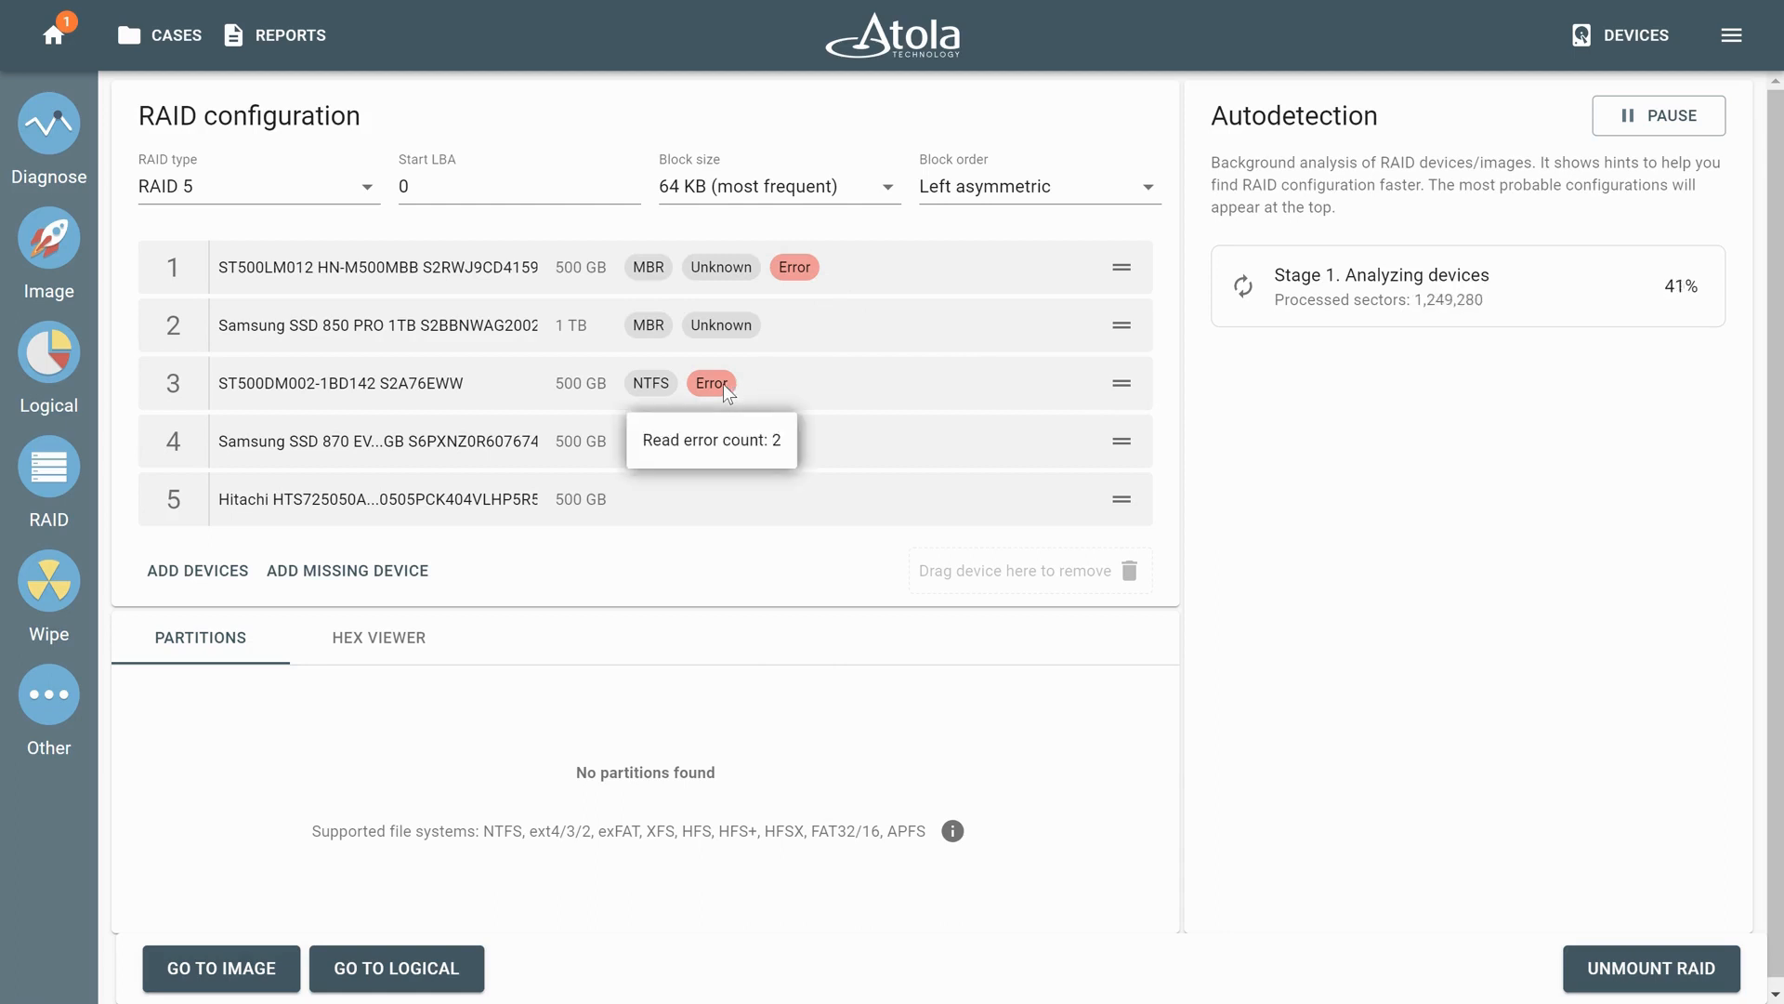
mouse_move(795, 284)
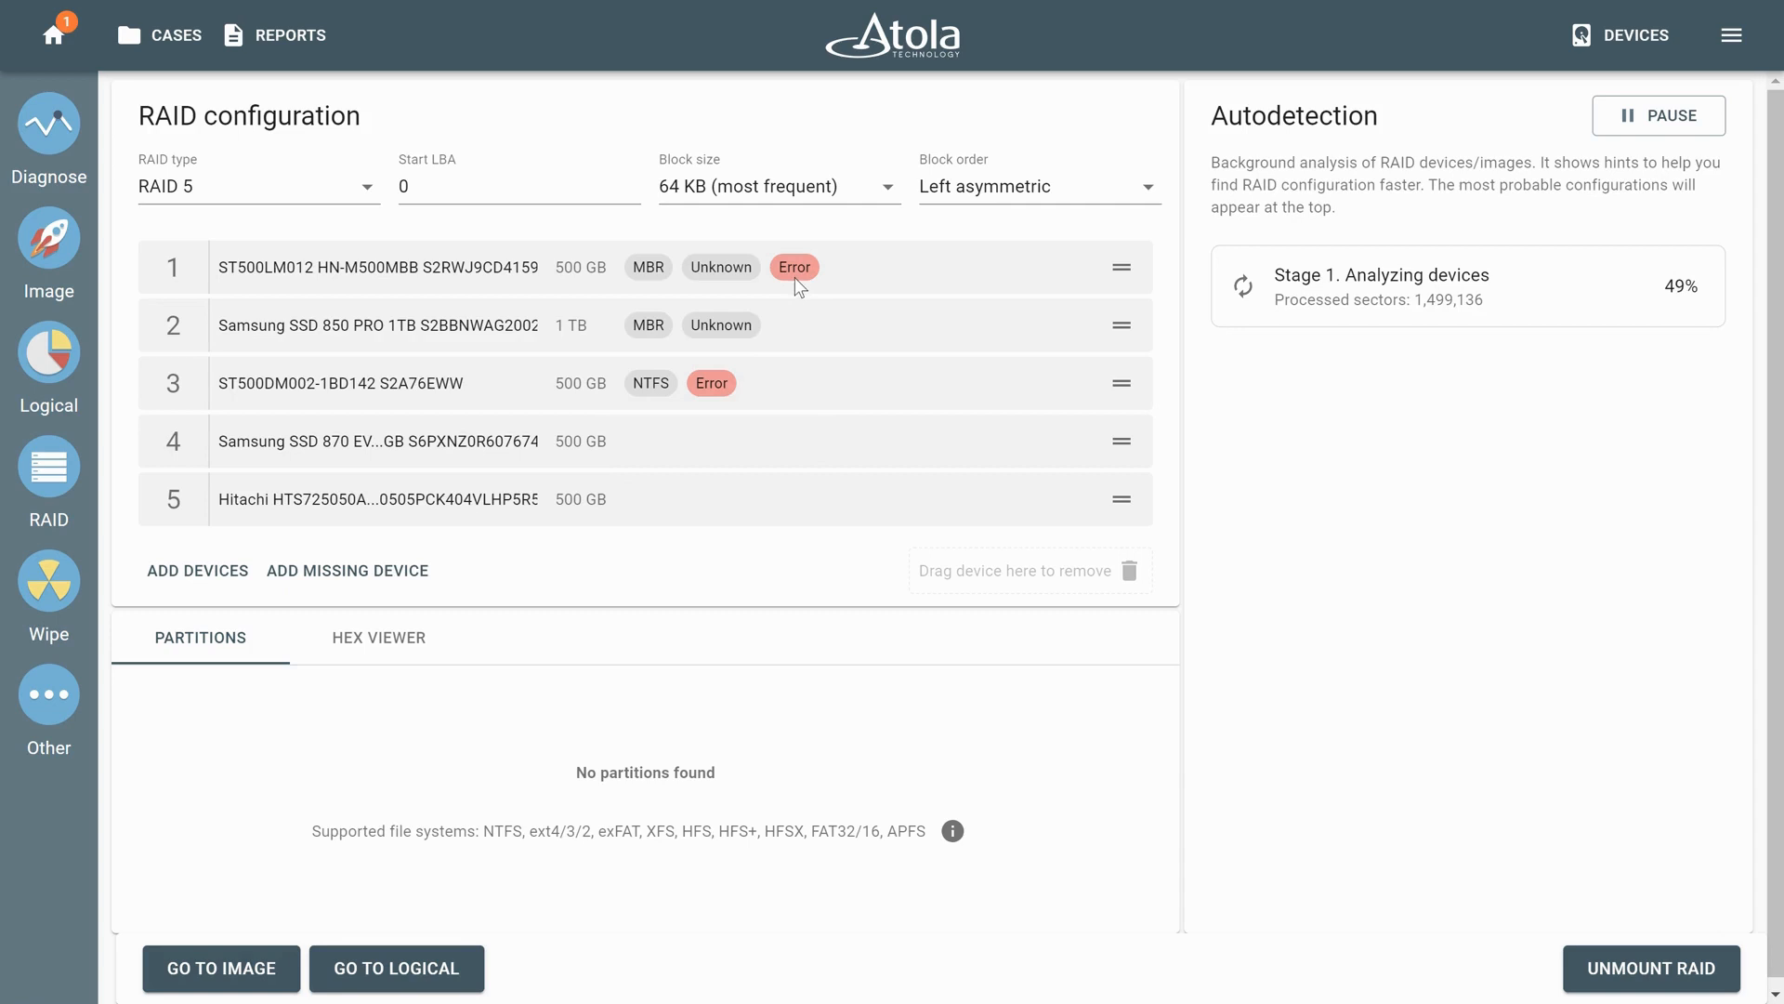
mouse_move(1171, 356)
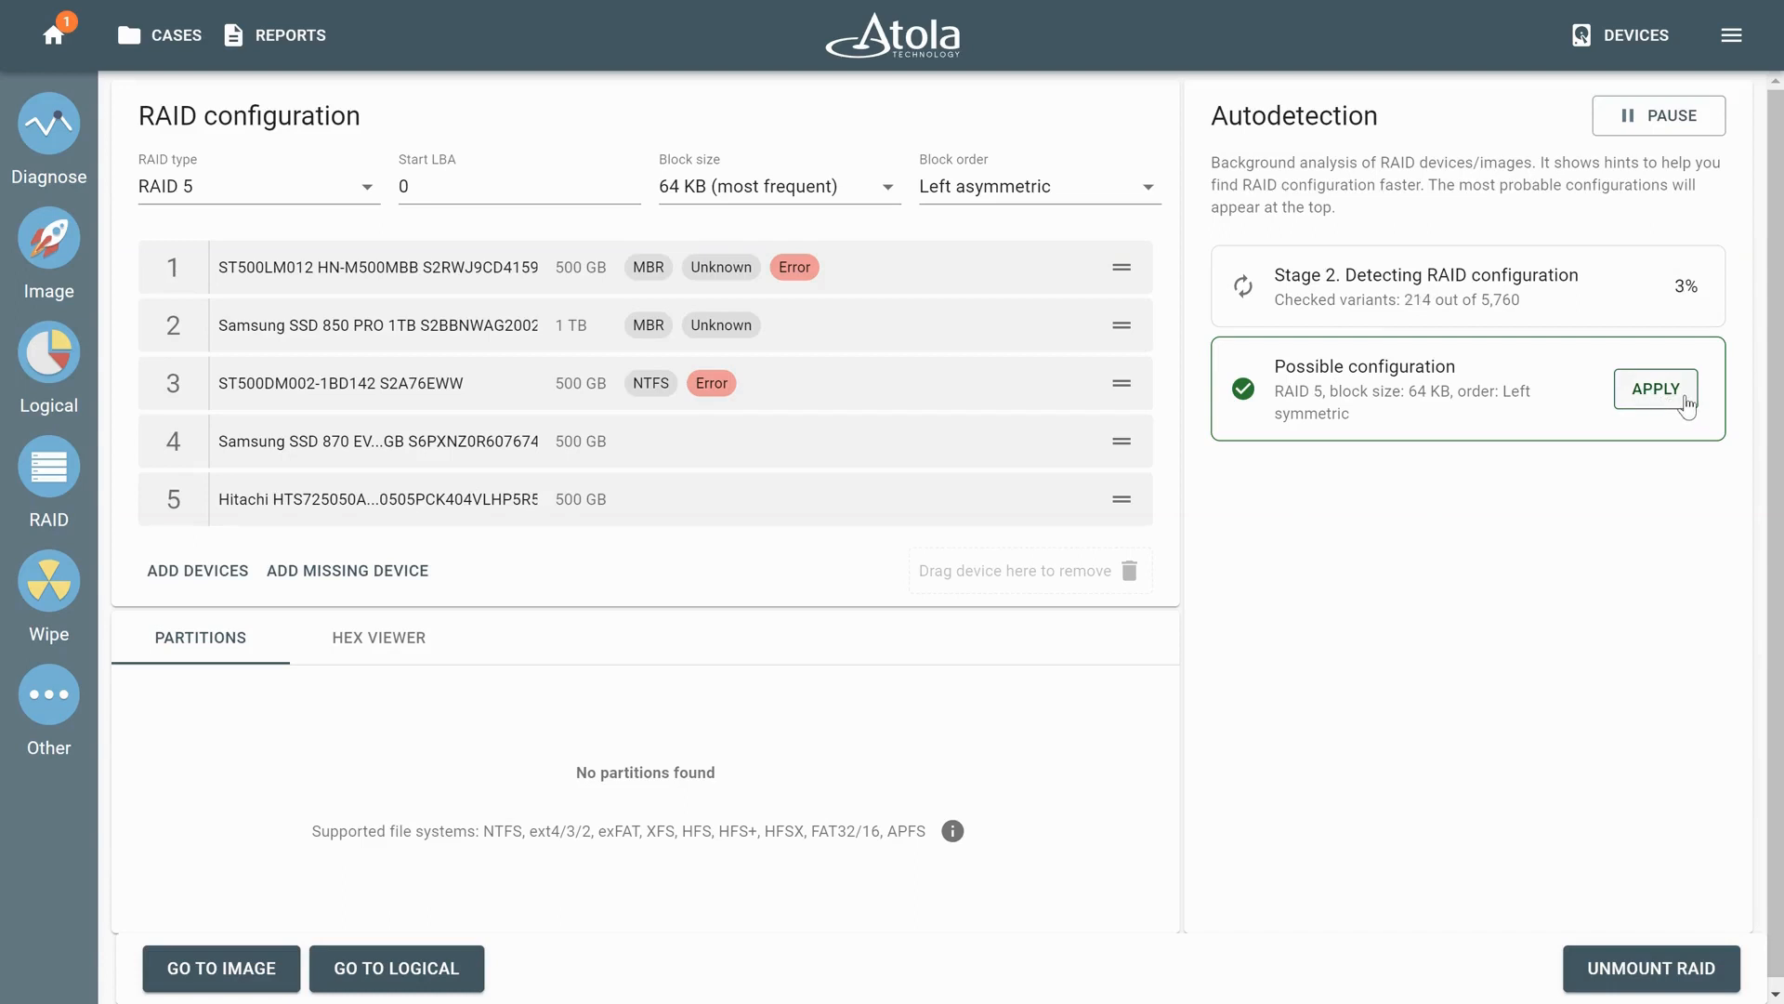
- Apply the RAID 5, 64 KB, left symmetric configuration and browse the NTFS partition folders
click(1656, 390)
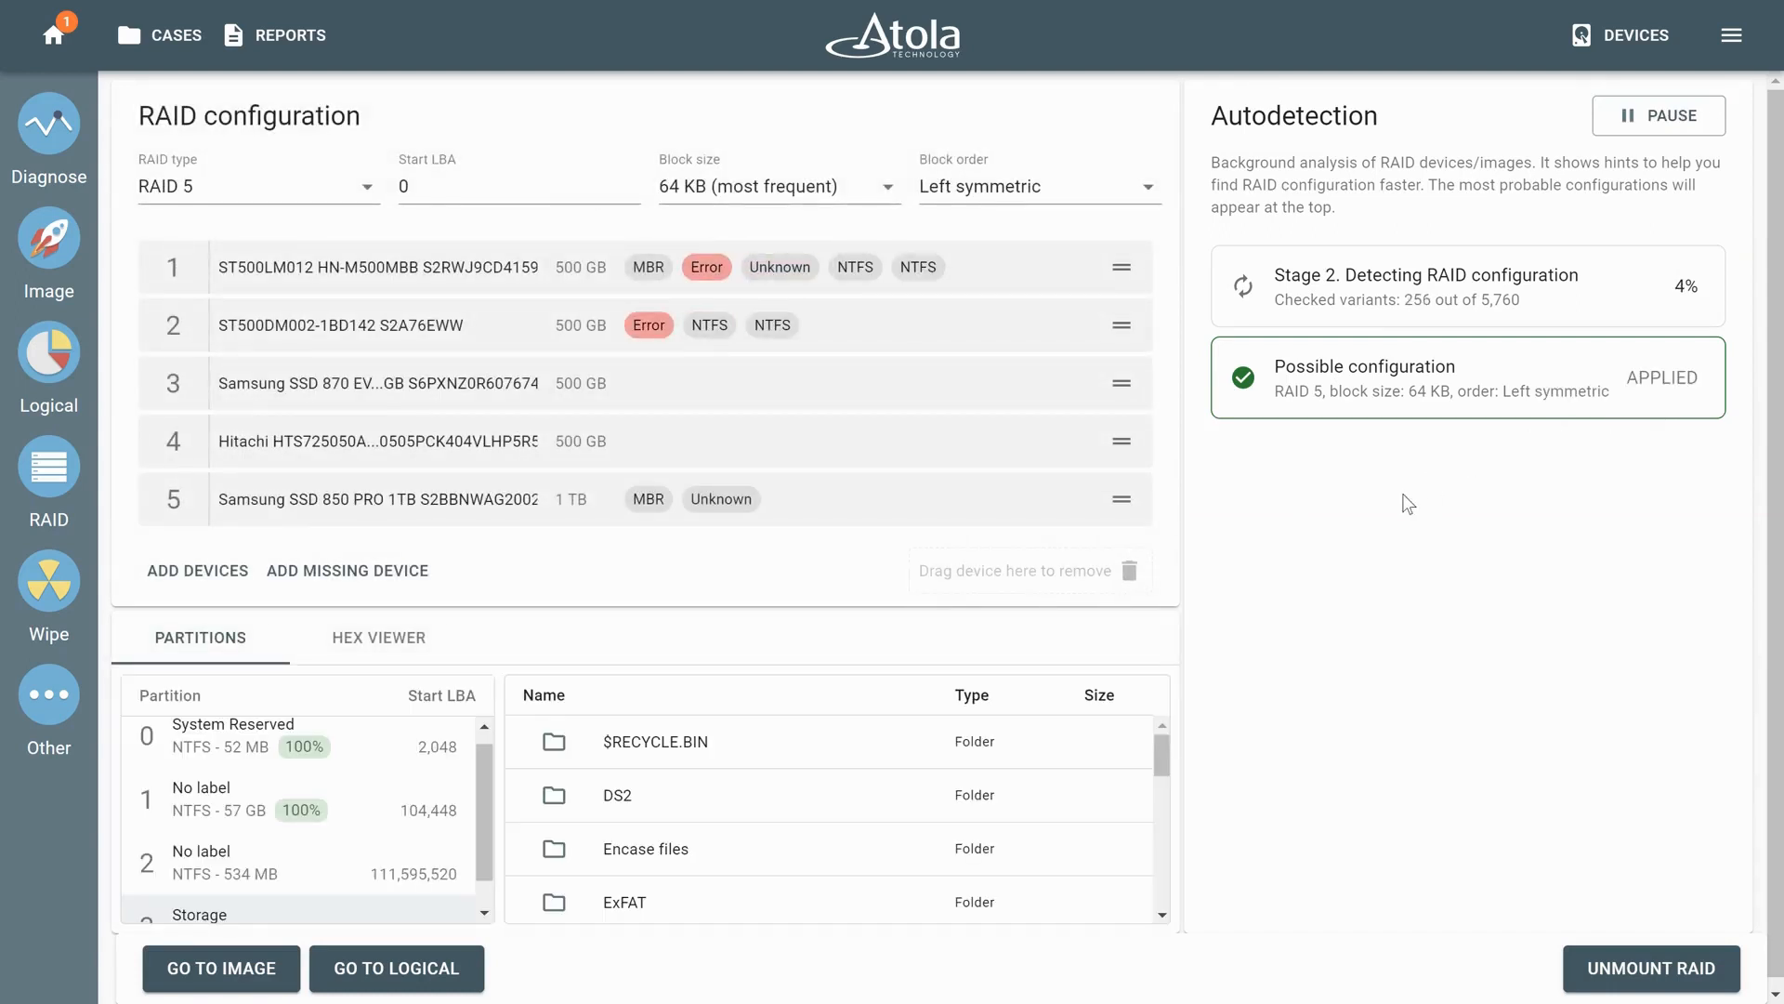
scroll(down, 3)
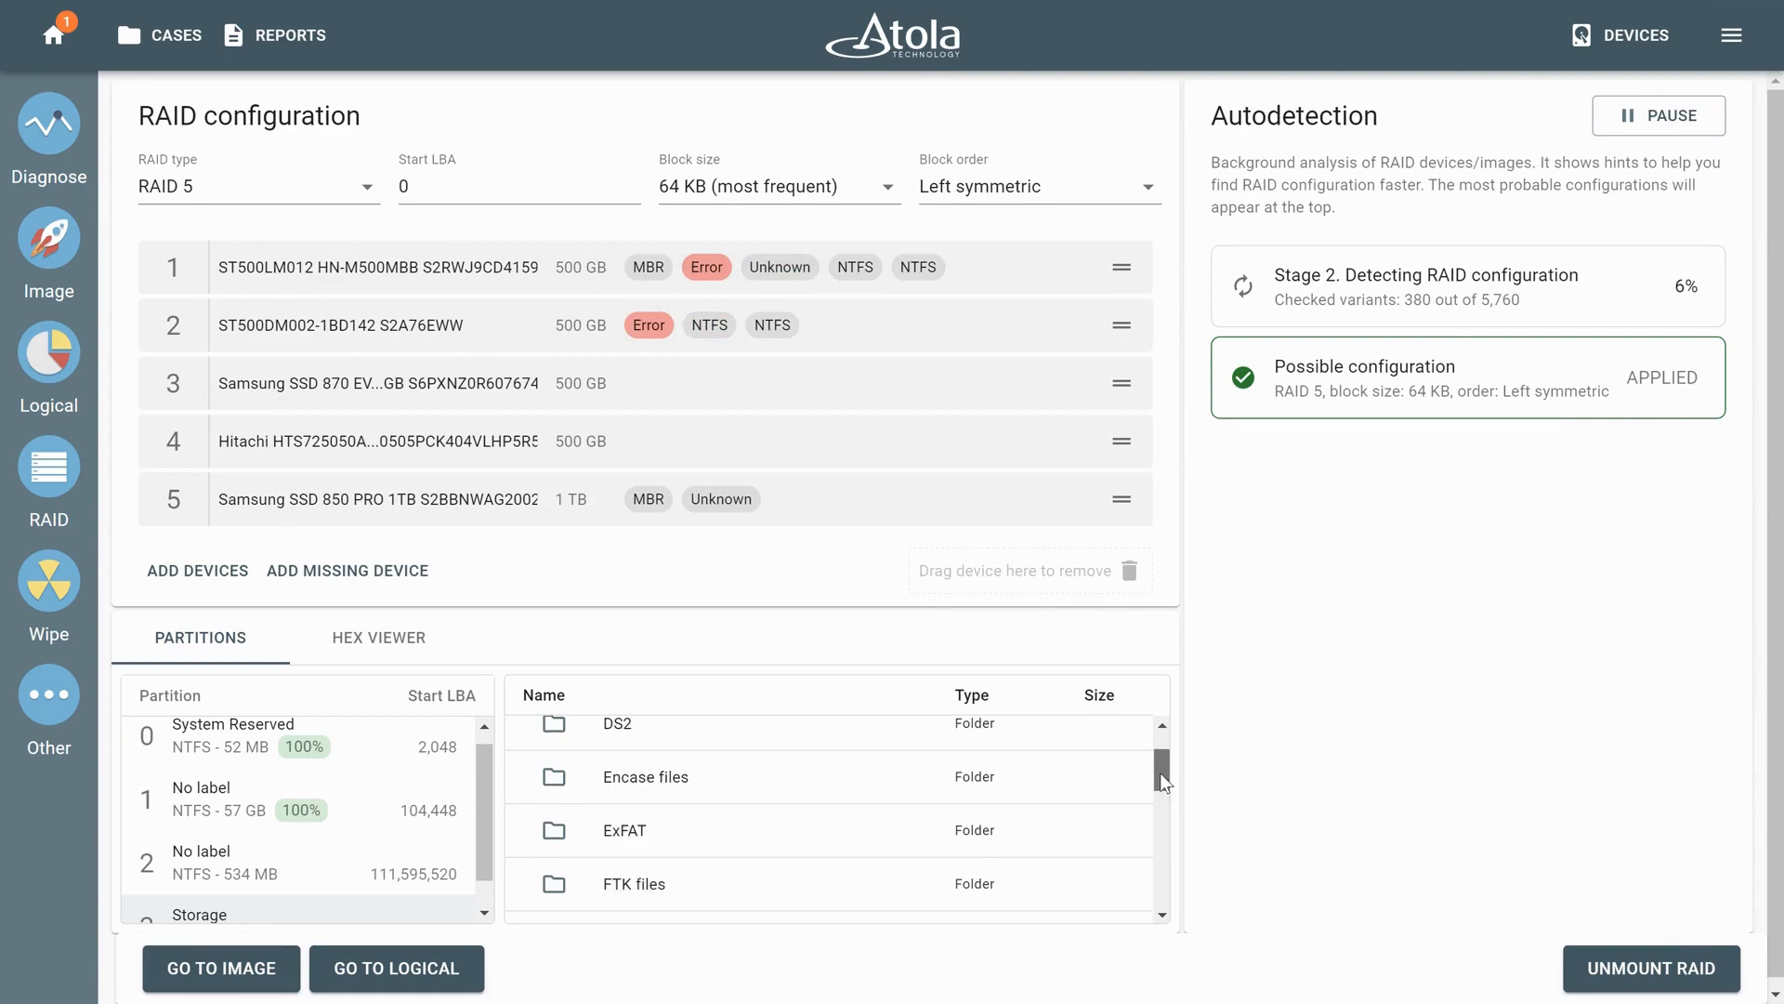
scroll(down, 3)
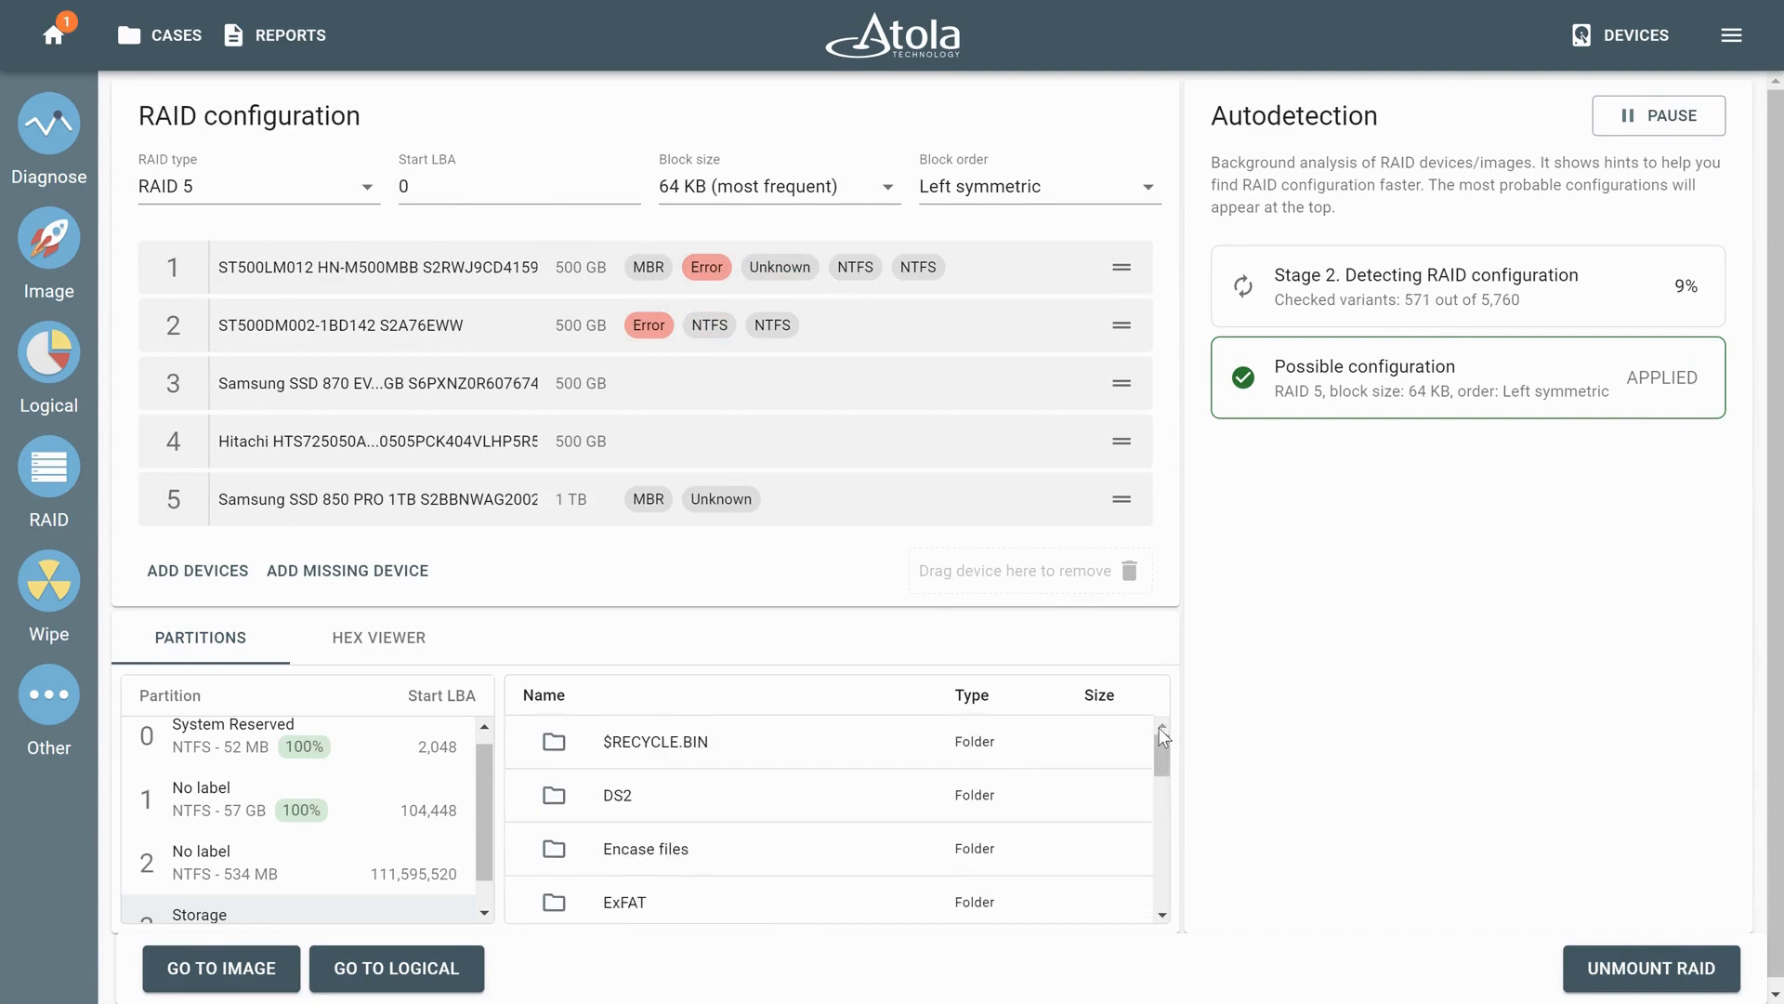
mouse_move(580, 646)
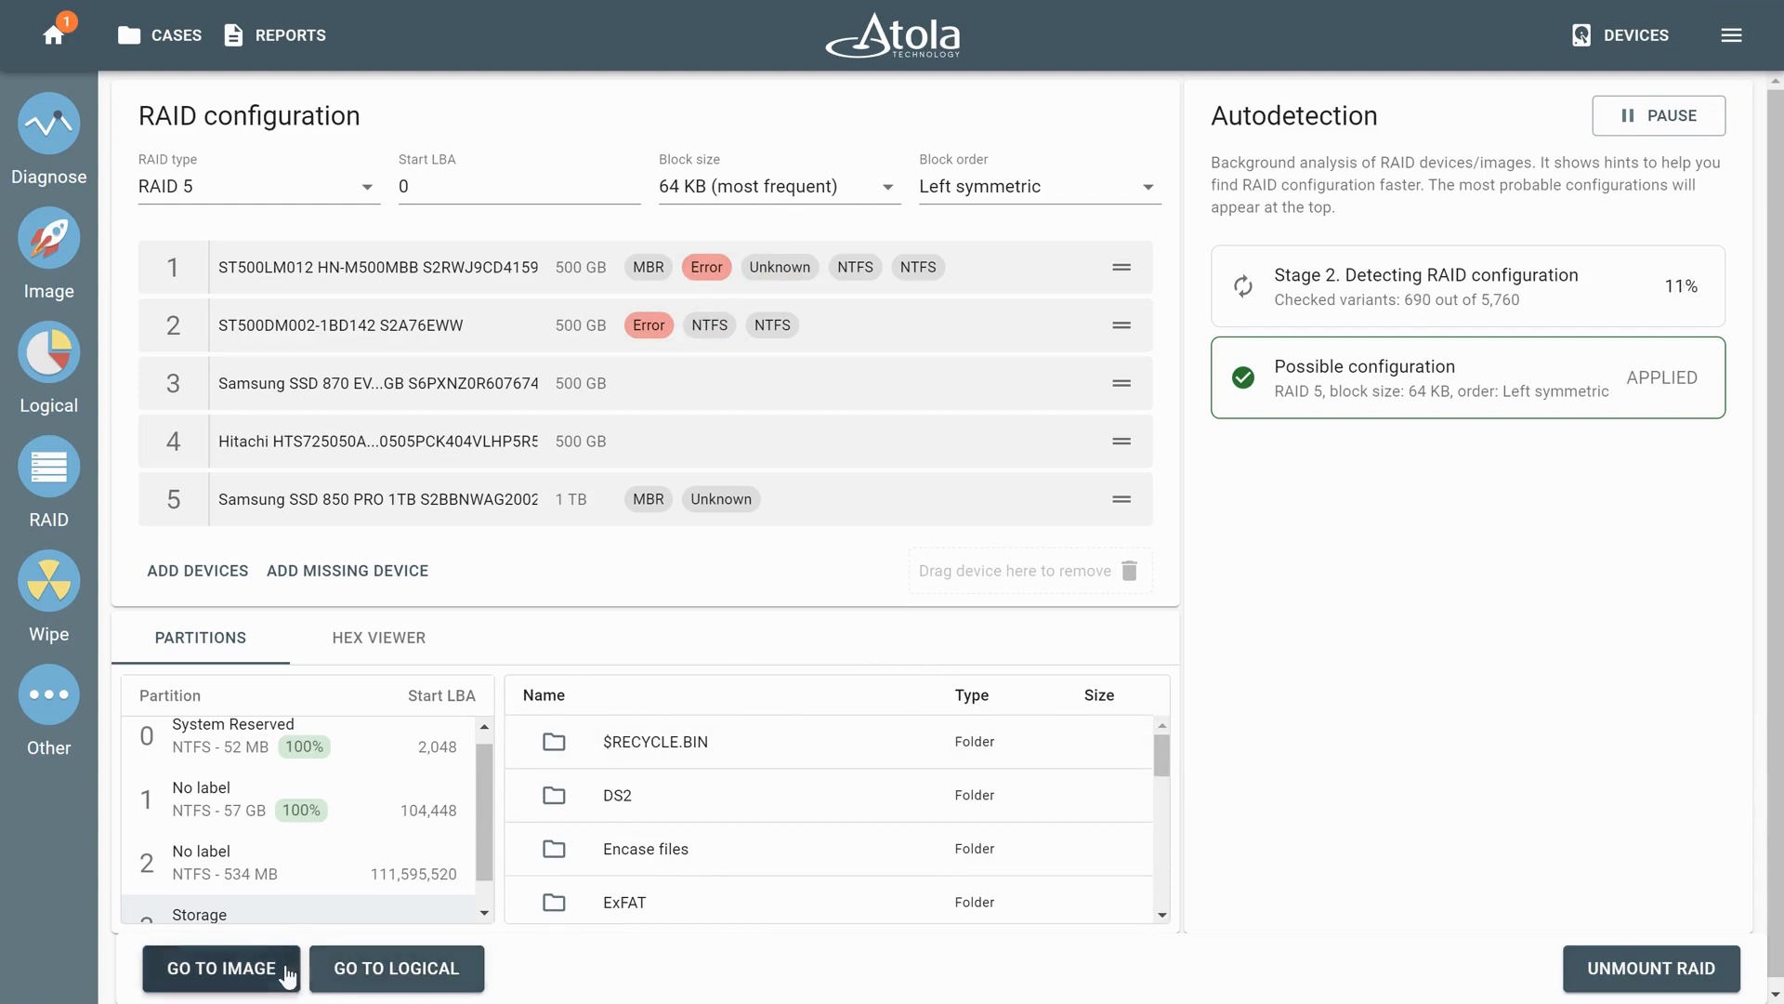
- Image the RAID 5 onto the 16 TB ST16000NM001G-2KK103 drive, confirming the overwrite
click(222, 968)
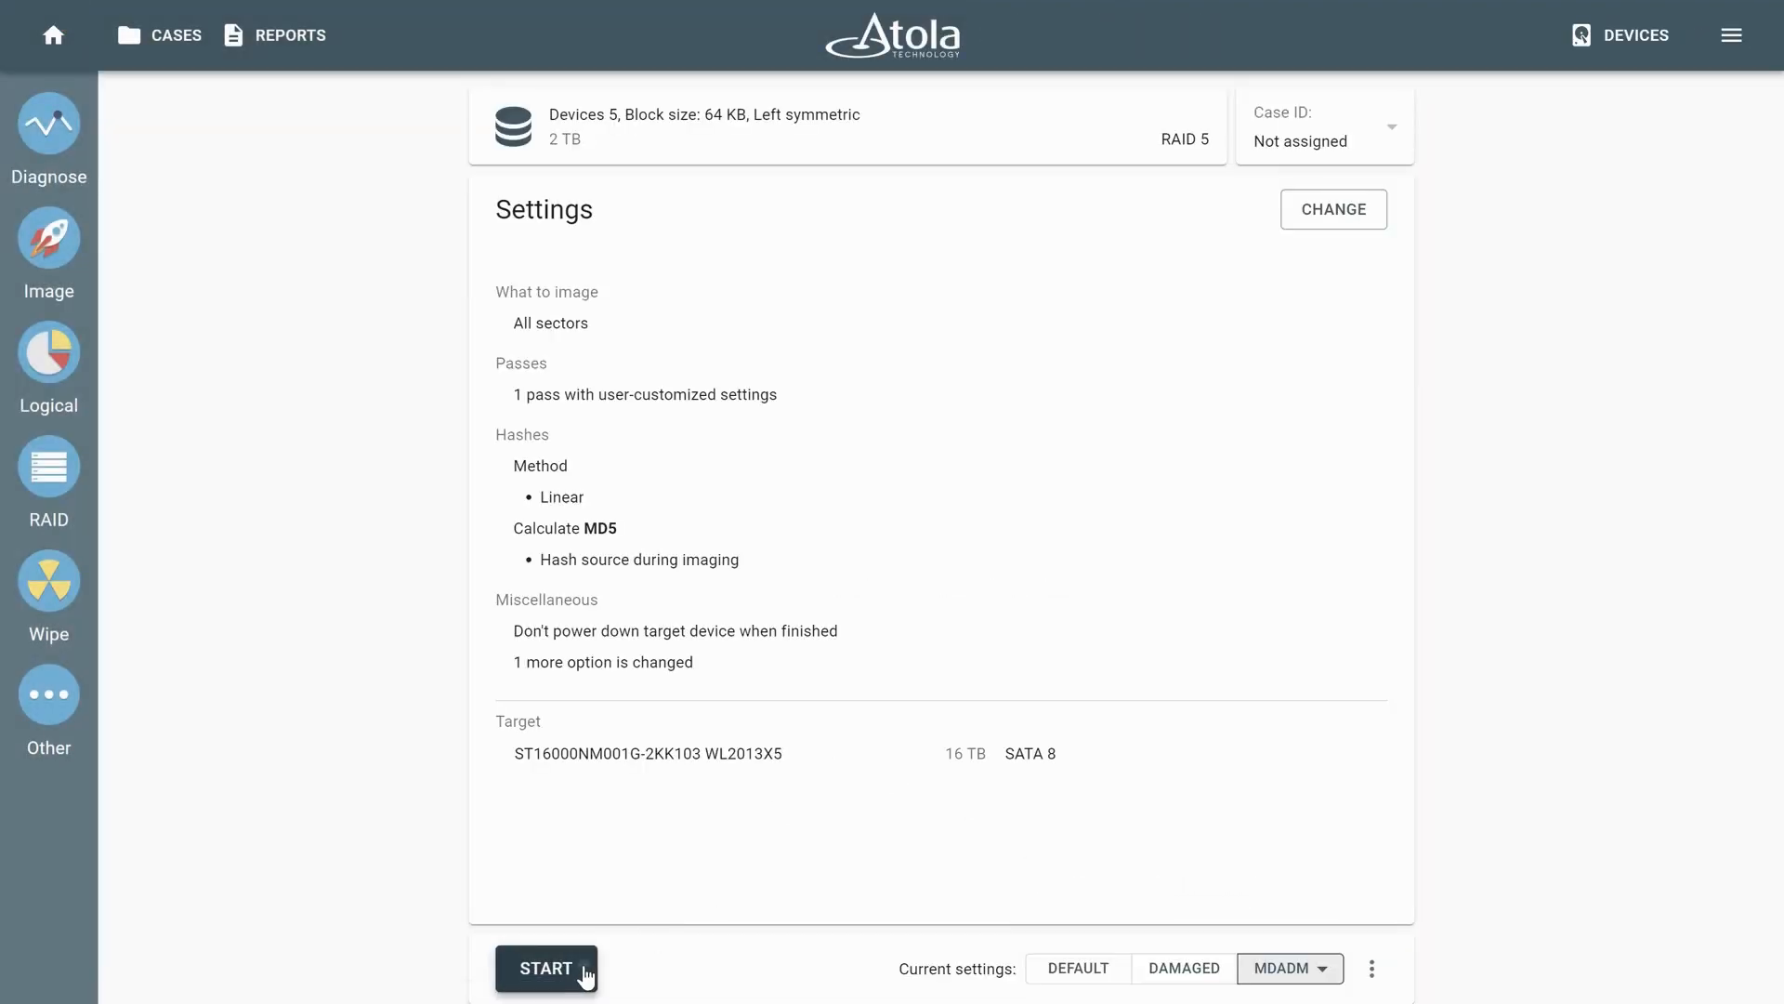
click(546, 967)
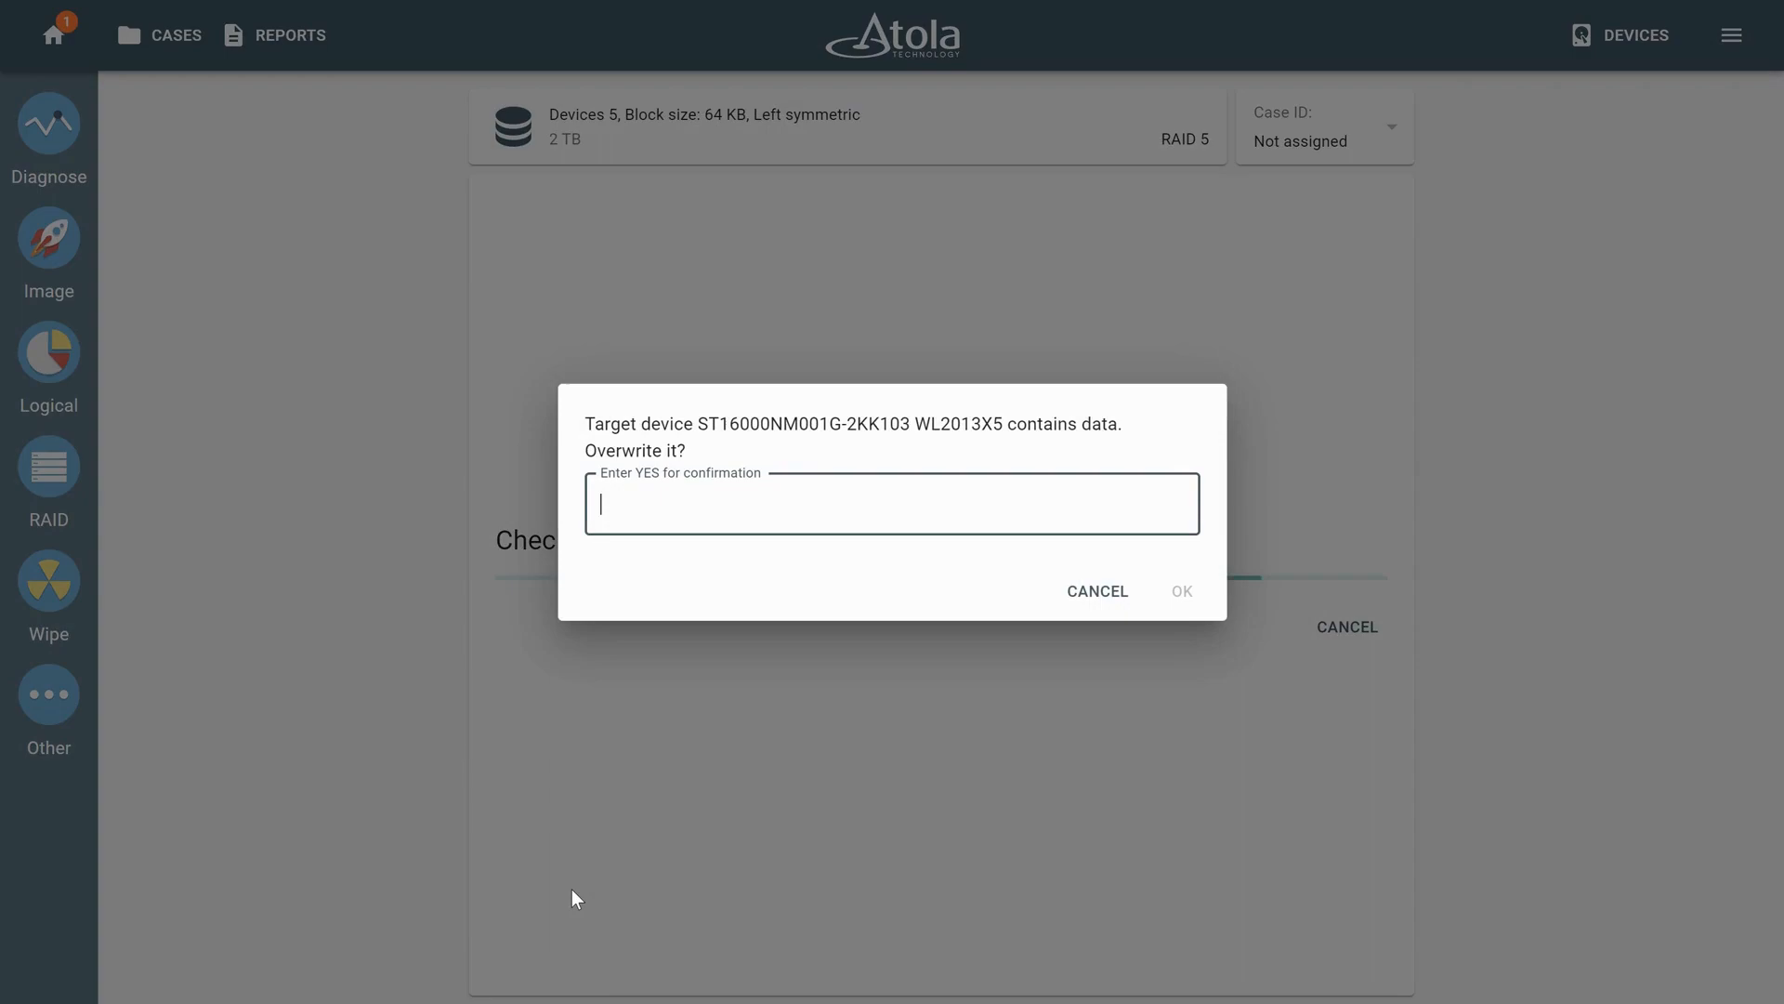
click(1095, 591)
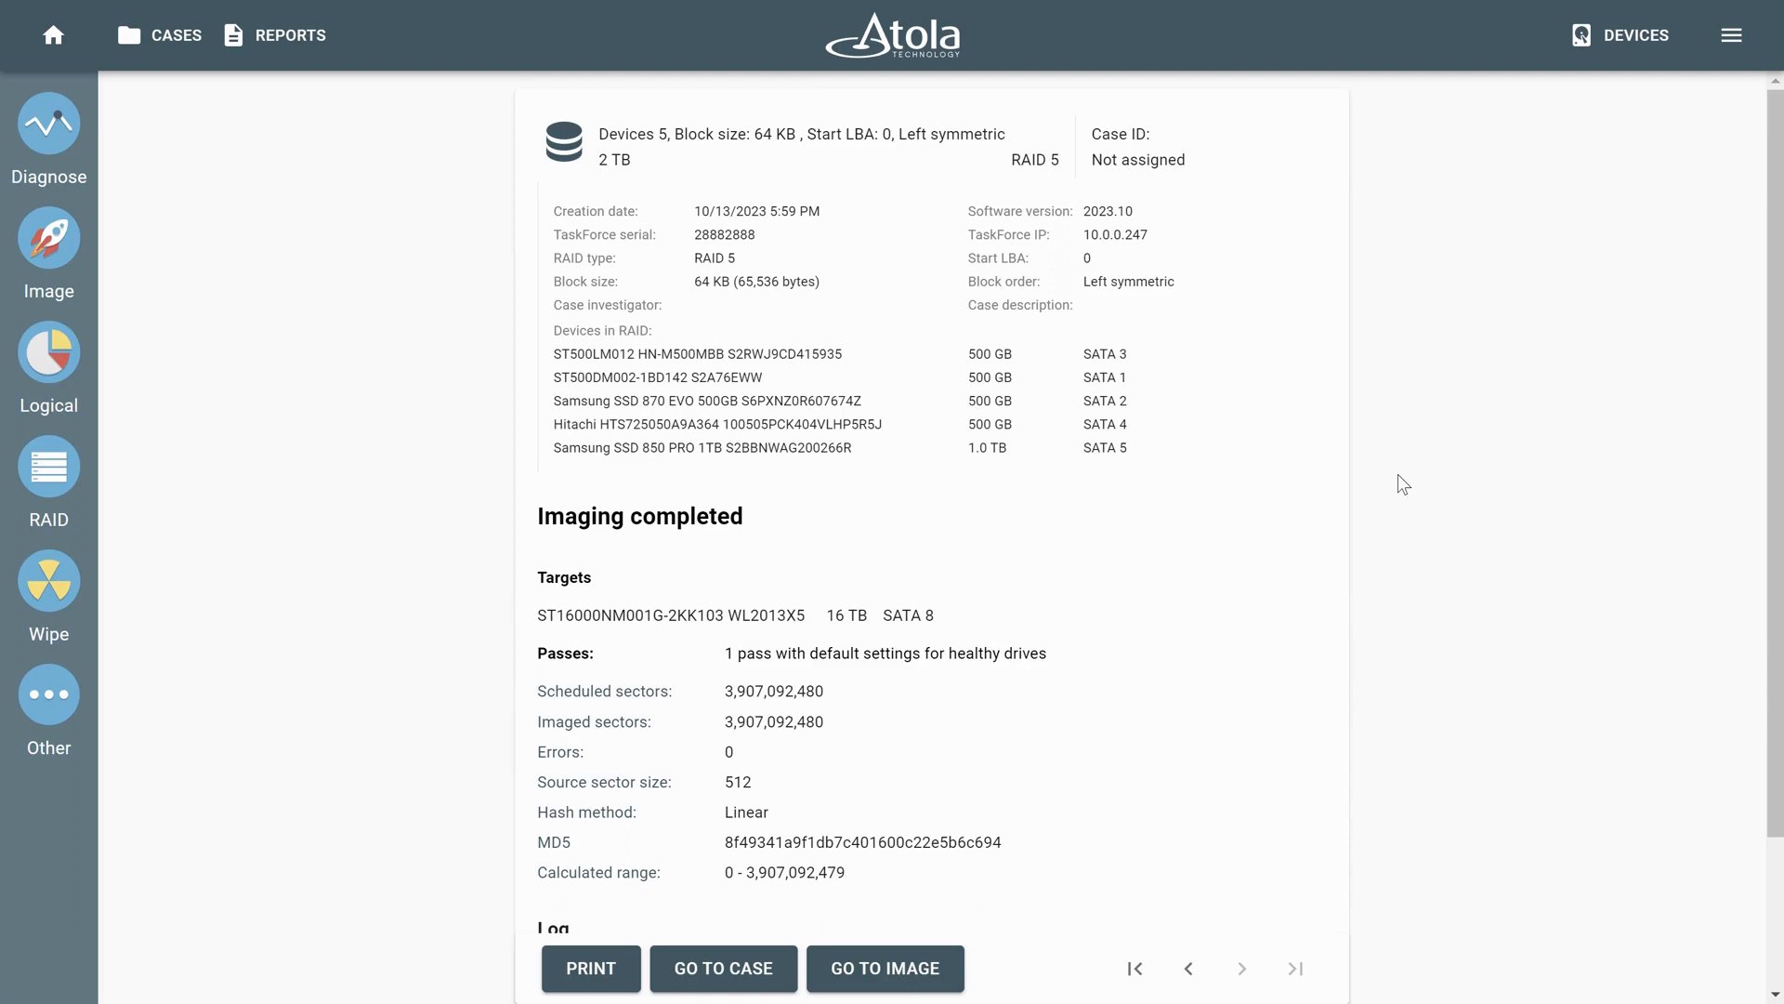
mouse_move(1316, 571)
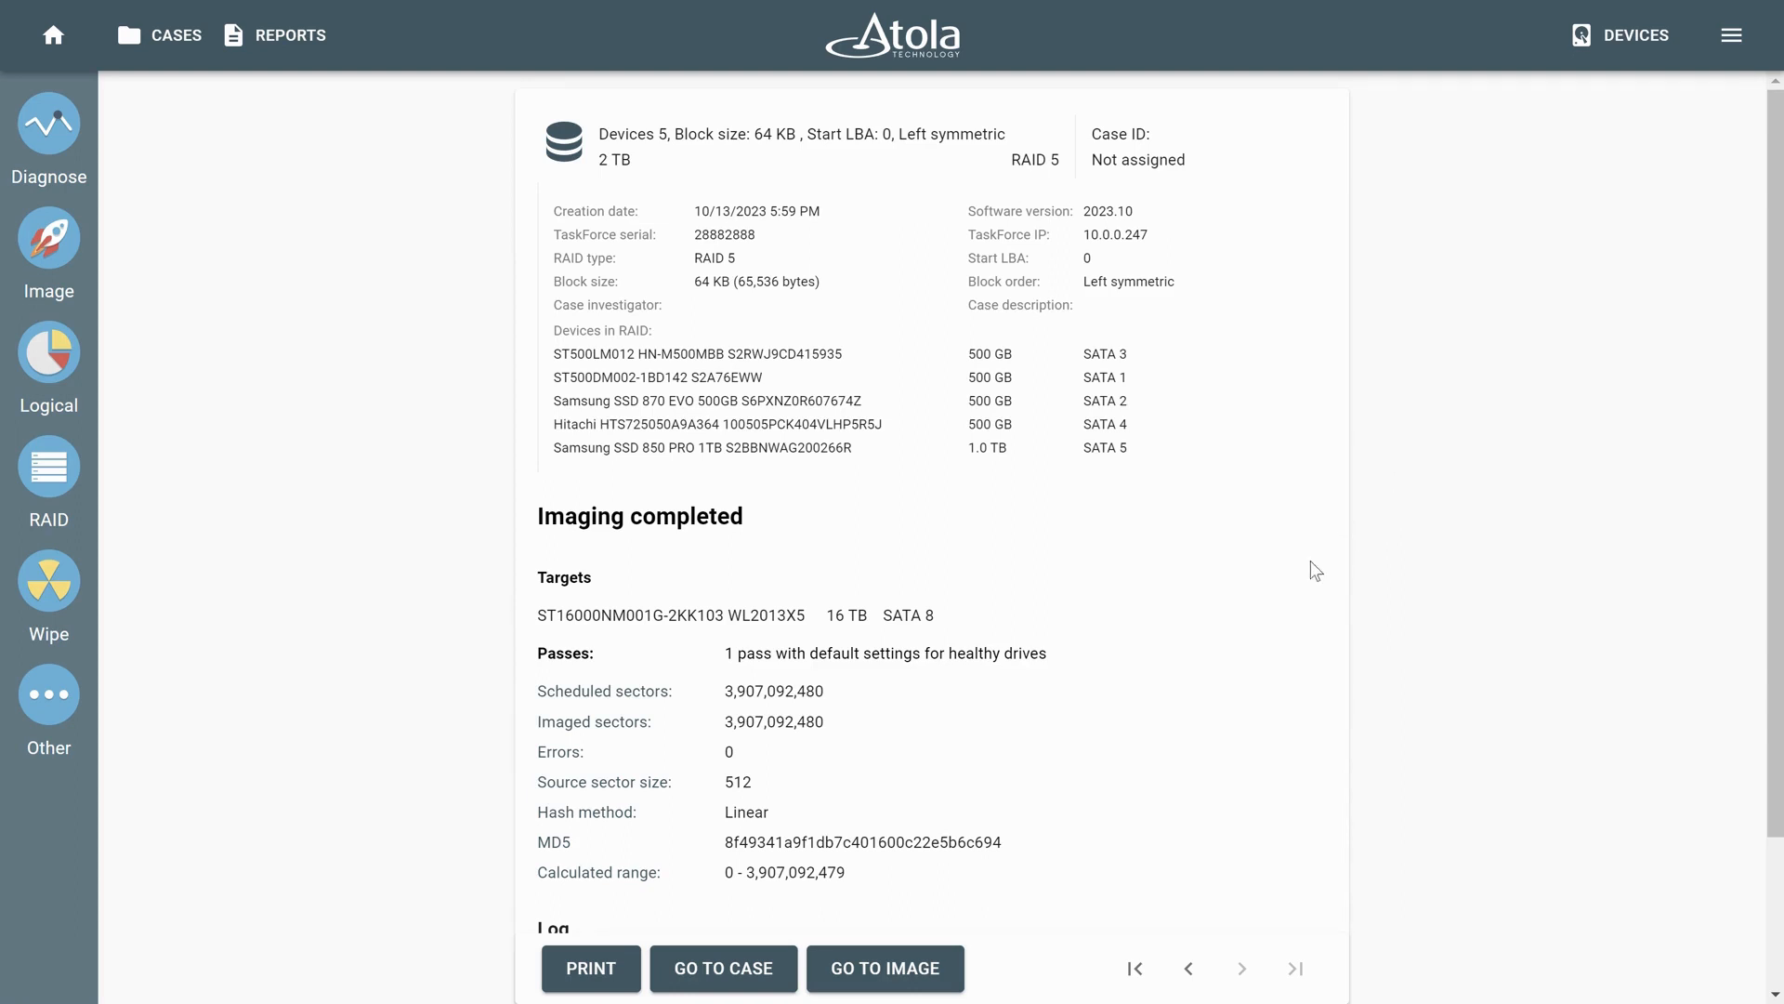